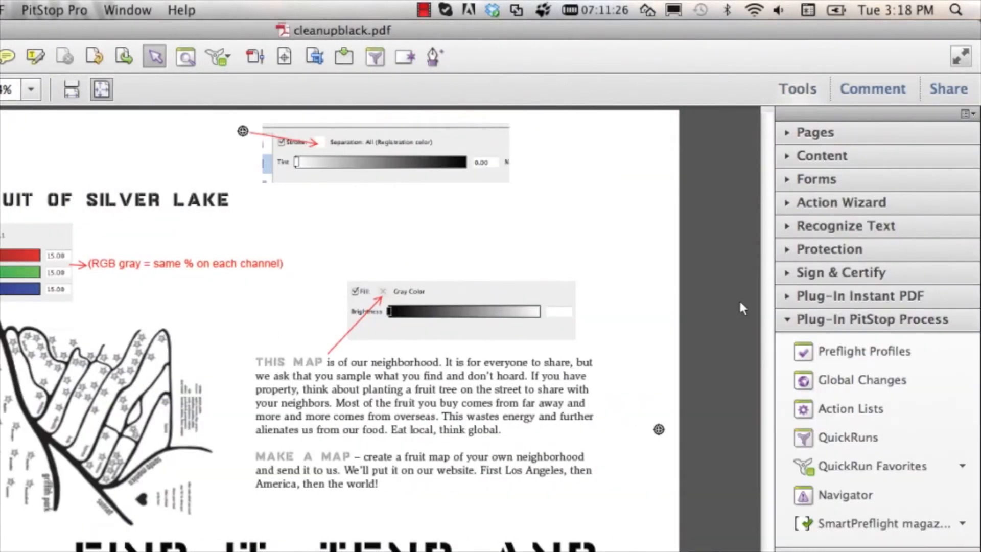
# Select Clean Up Black under Standard > Color in the Global Changes list
pyautogui.click(862, 379)
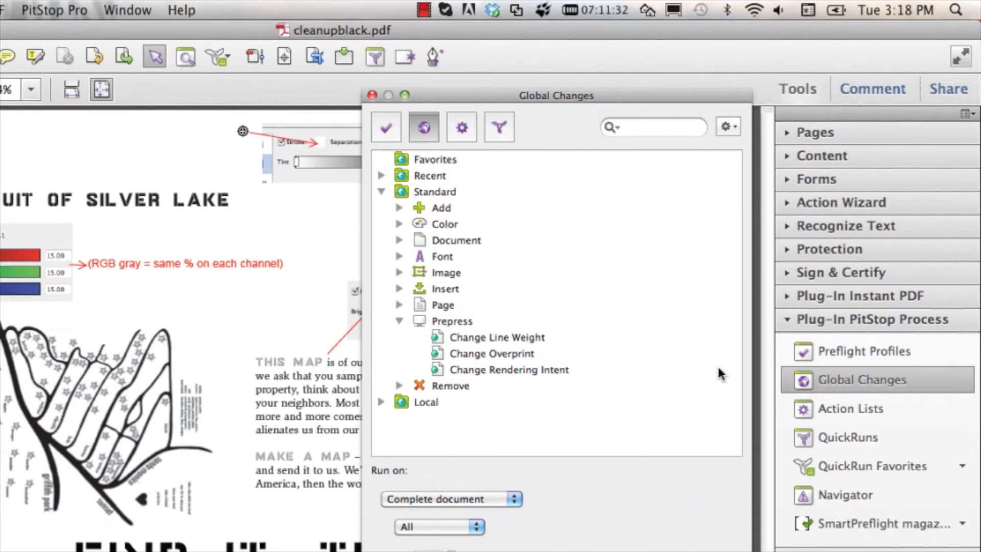
pyautogui.moveTo(479, 201)
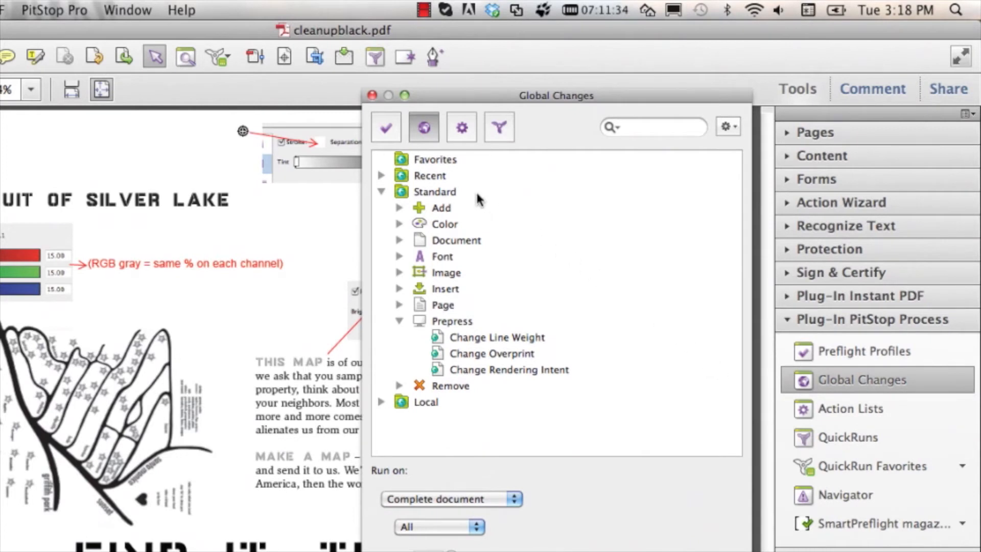
pyautogui.click(434, 192)
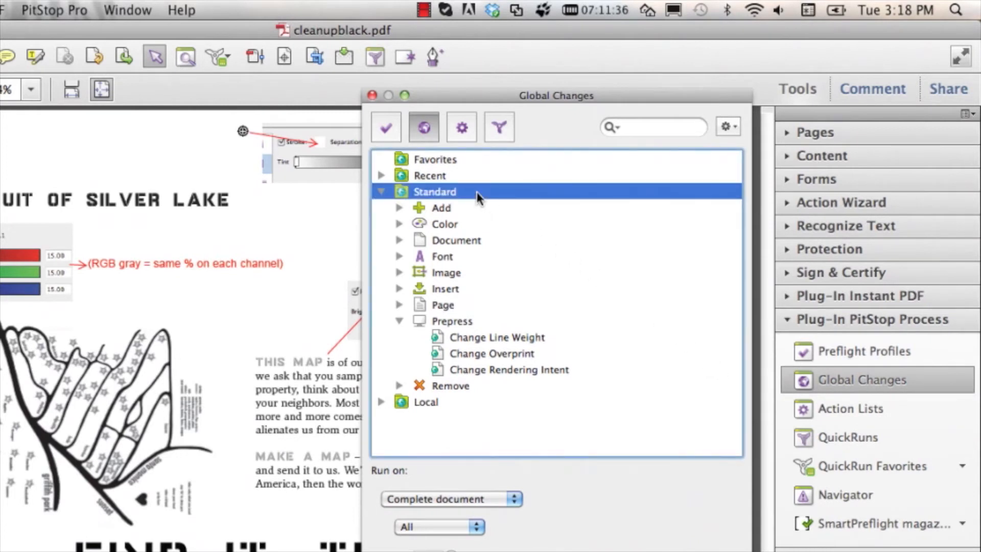
pyautogui.moveTo(407, 225)
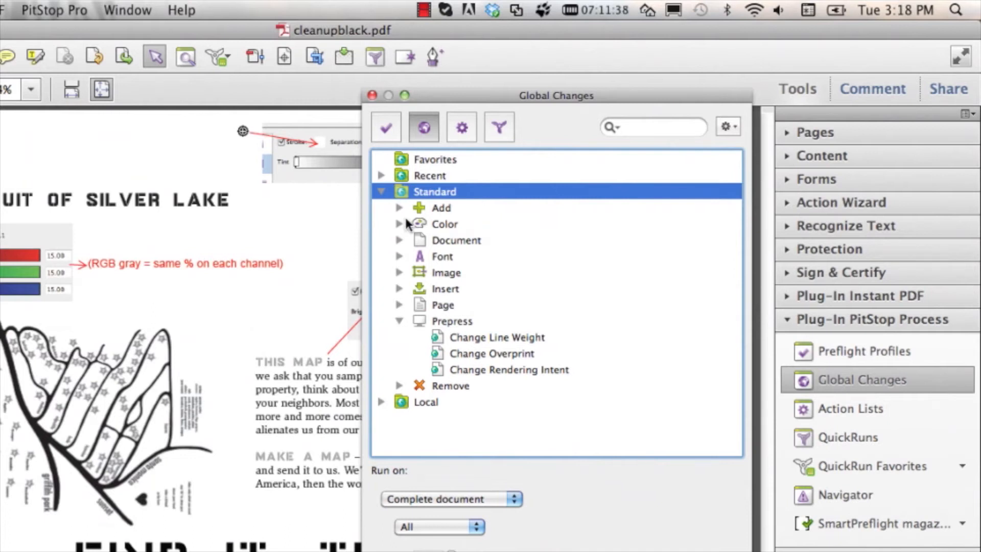
pyautogui.click(400, 224)
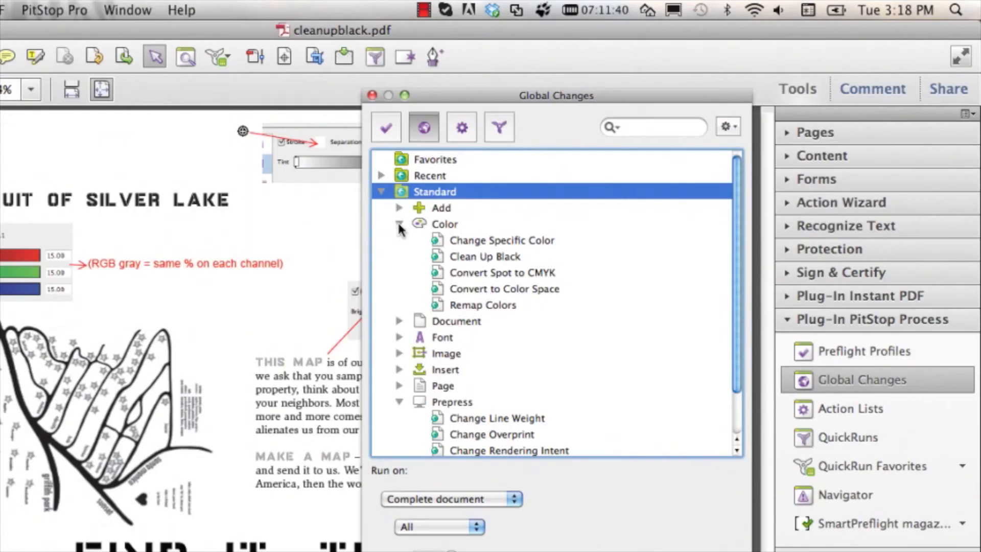
pyautogui.click(485, 256)
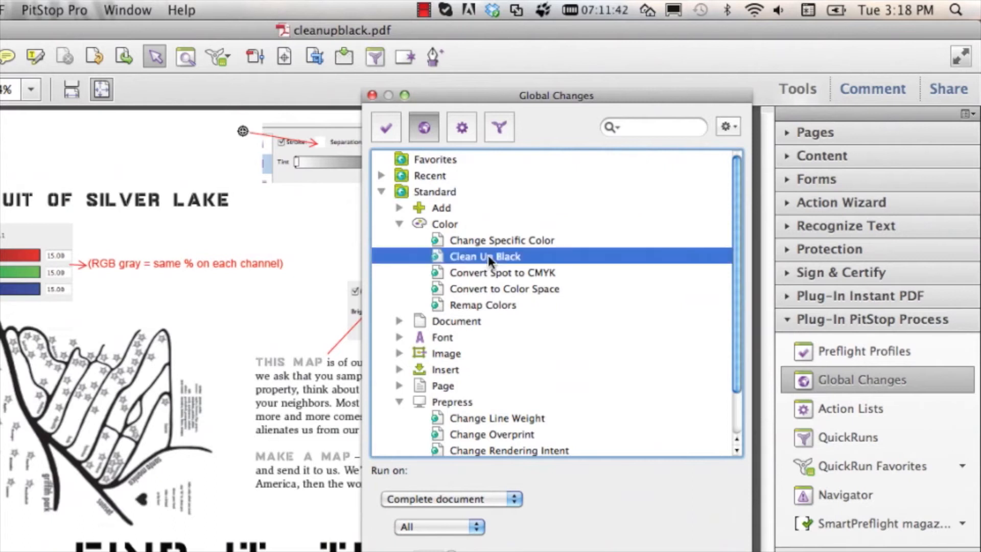
pyautogui.moveTo(588, 261)
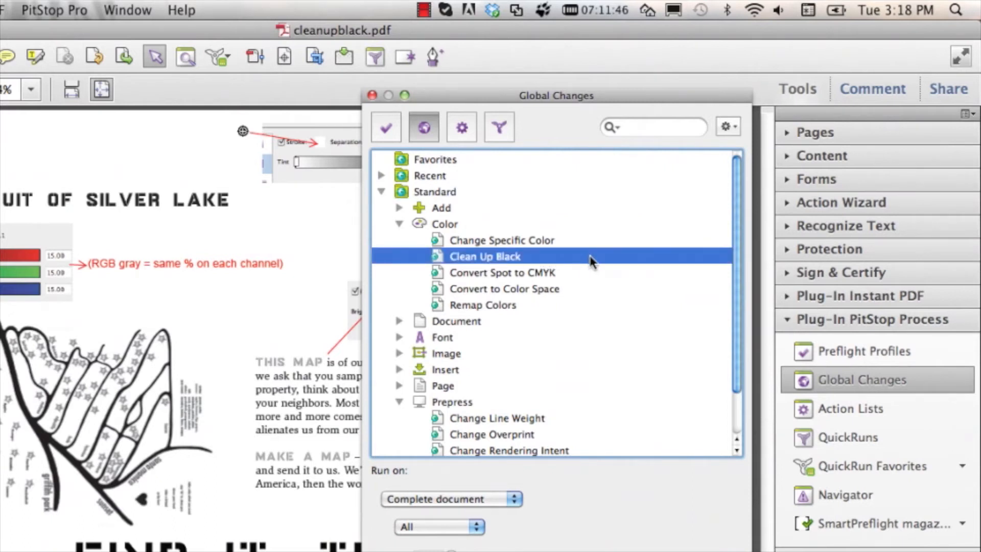
# Open Clean Up Black in the Global Change Editor to review its checked conversion options
pyautogui.rightClick(485, 256)
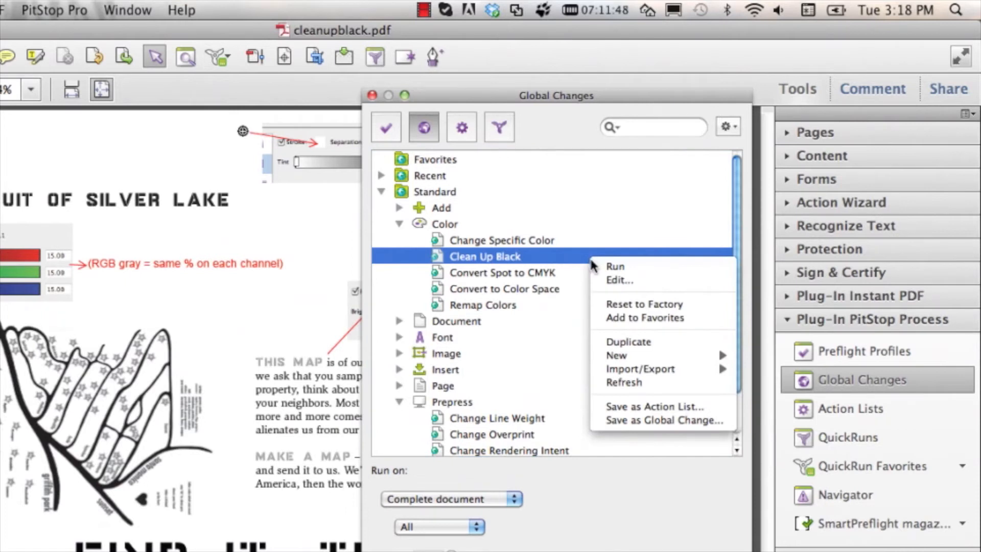
pyautogui.moveTo(619, 280)
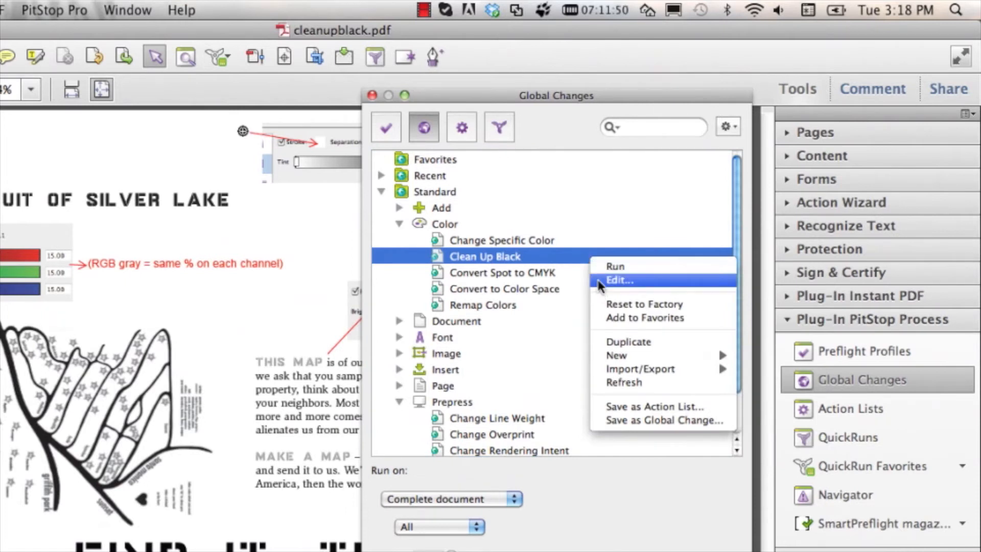
pyautogui.click(601, 284)
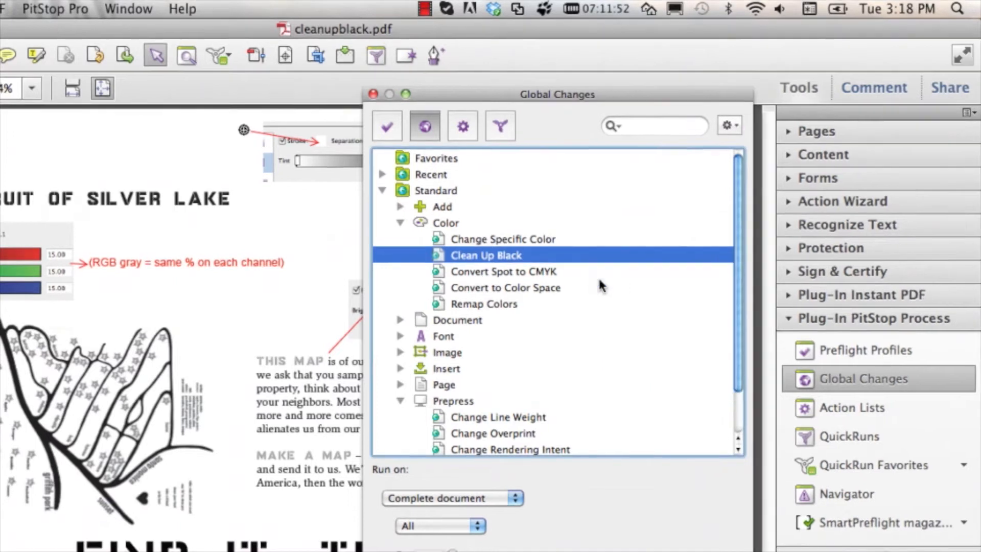
pyautogui.doubleClick(486, 254)
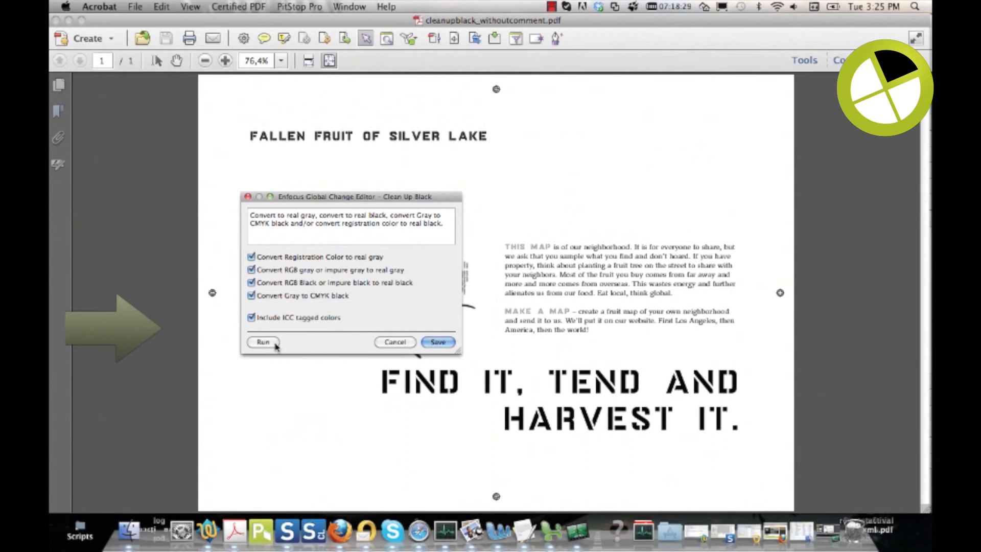
# Run Clean Up Black, then inspect body text and headline to confirm 100% CMYK black fill
pyautogui.click(263, 342)
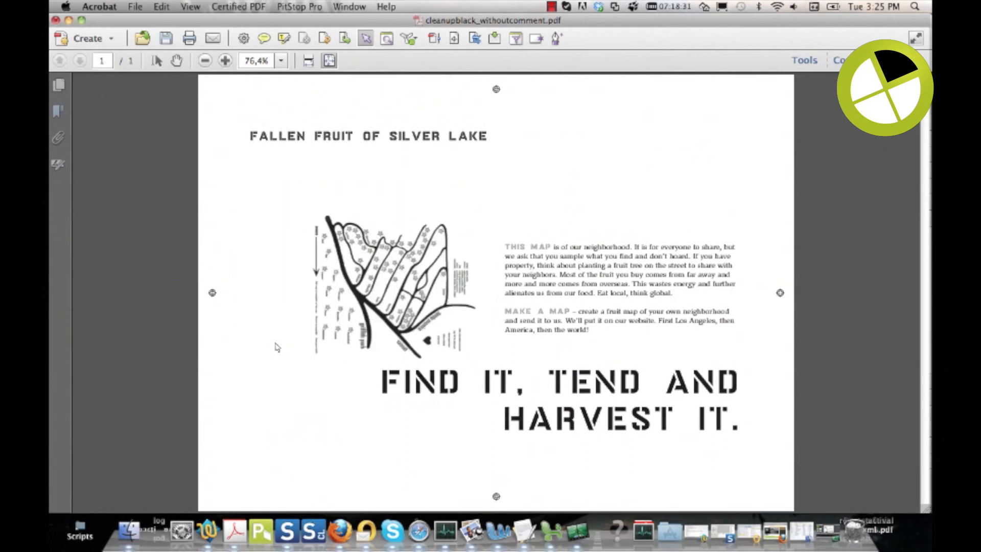
pyautogui.click(368, 136)
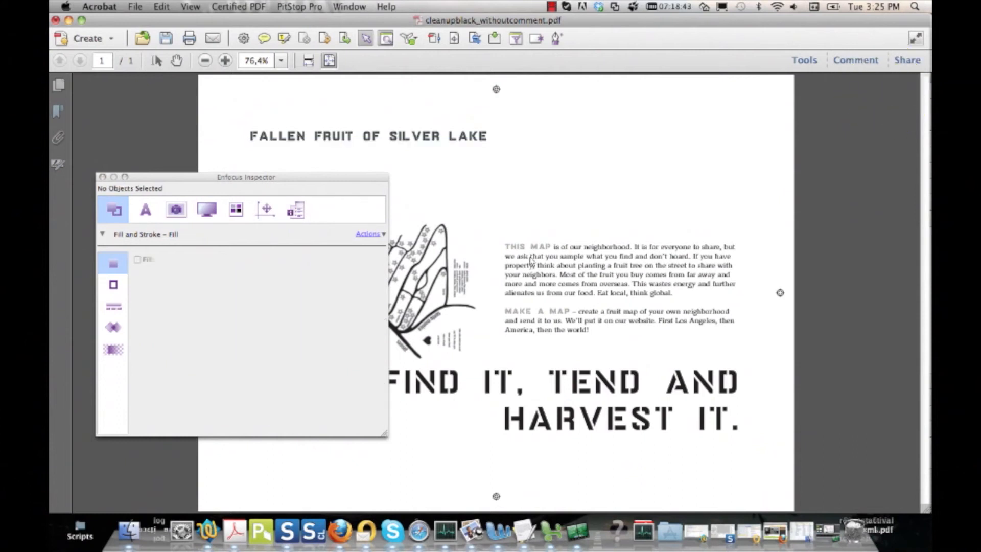
pyautogui.moveTo(538, 262)
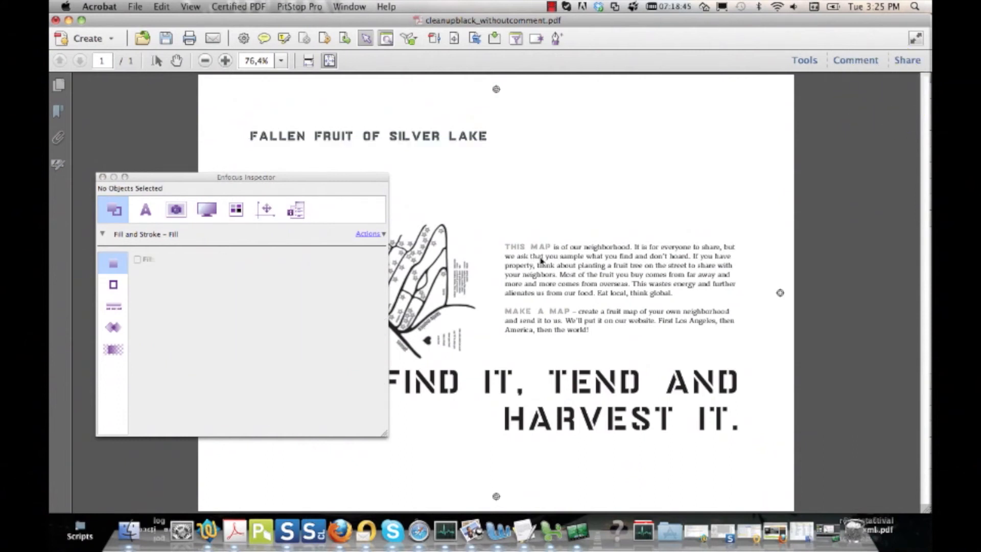
pyautogui.click(536, 259)
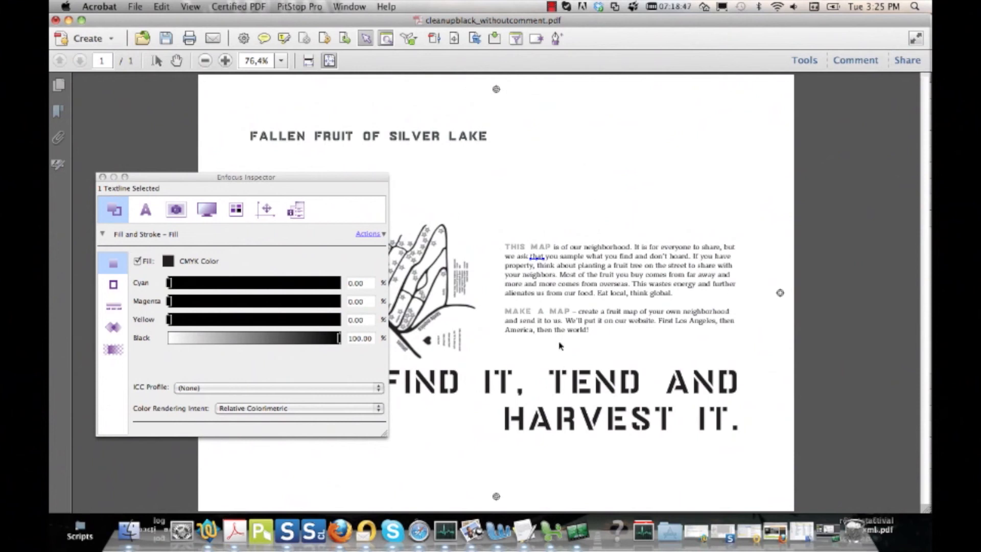
pyautogui.click(559, 391)
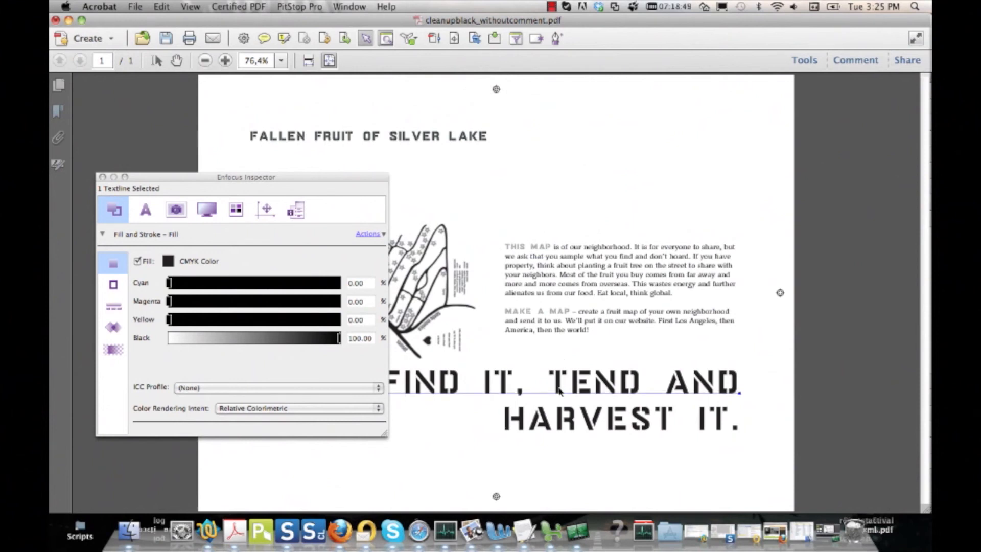